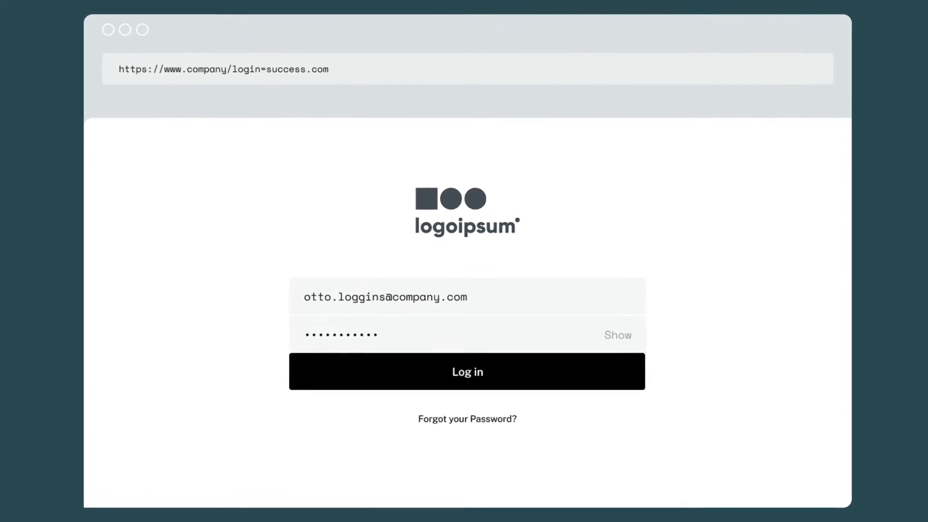
Submit the company SSO login to sign in to Dashlane
left_click(468, 382)
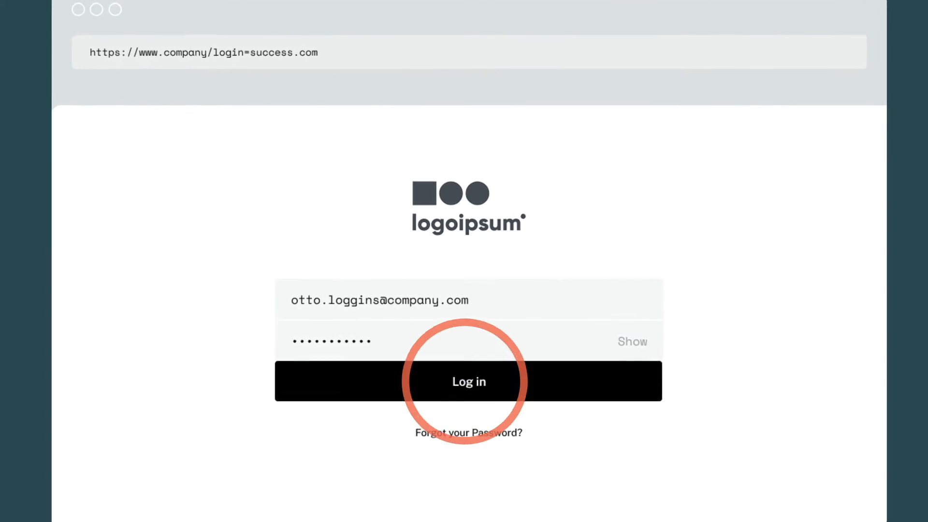
left_click(469, 382)
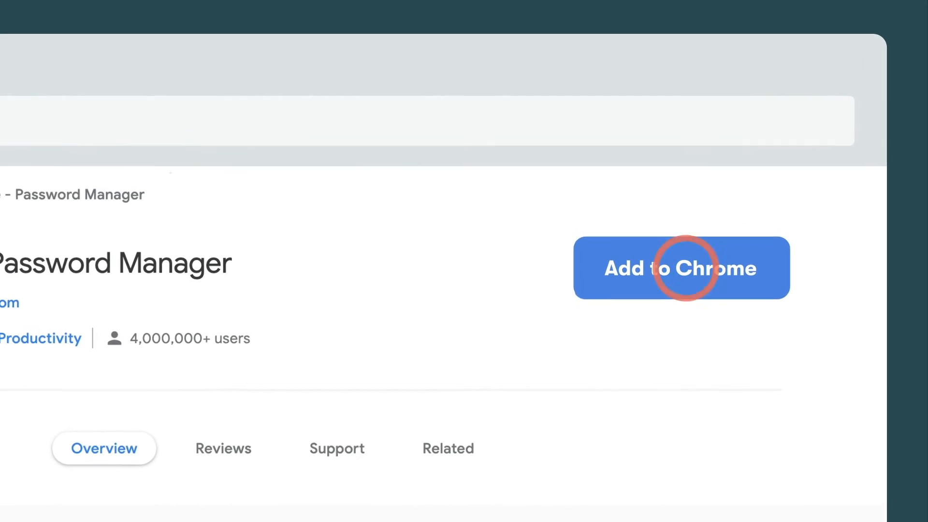
Install the Dashlane Chrome extension and import 10 passwords from chrome-passwords.csv
left_click(682, 268)
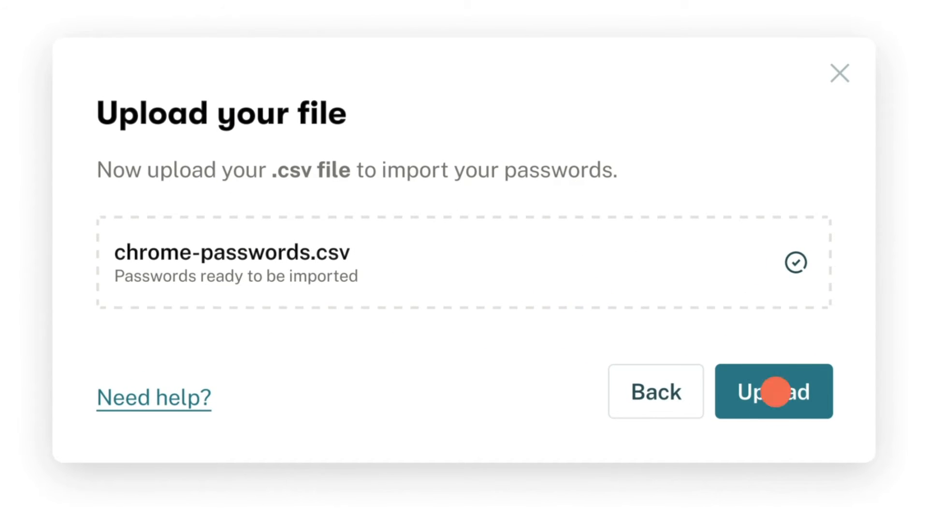
left_click(773, 390)
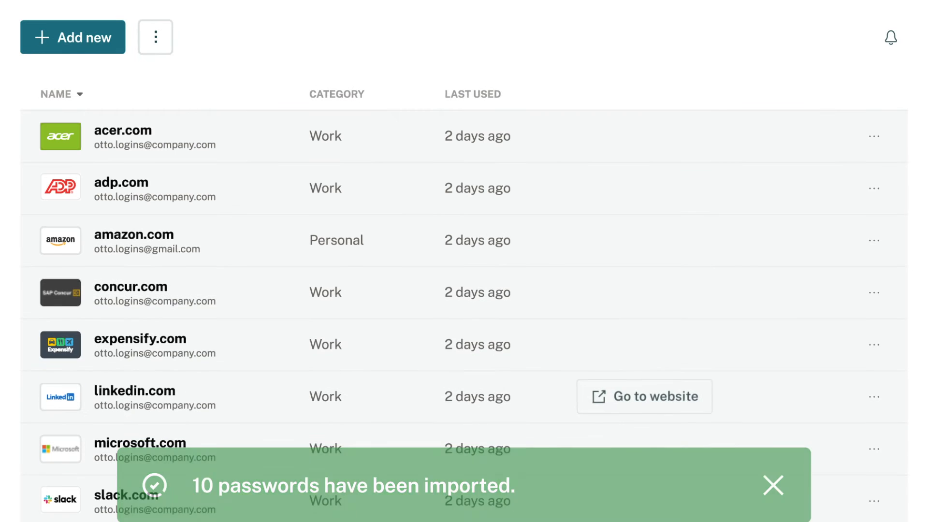
Launch linkedin.com from the vault, autofill its login, then sign in to Zoom with saved credentials
left_click(644, 396)
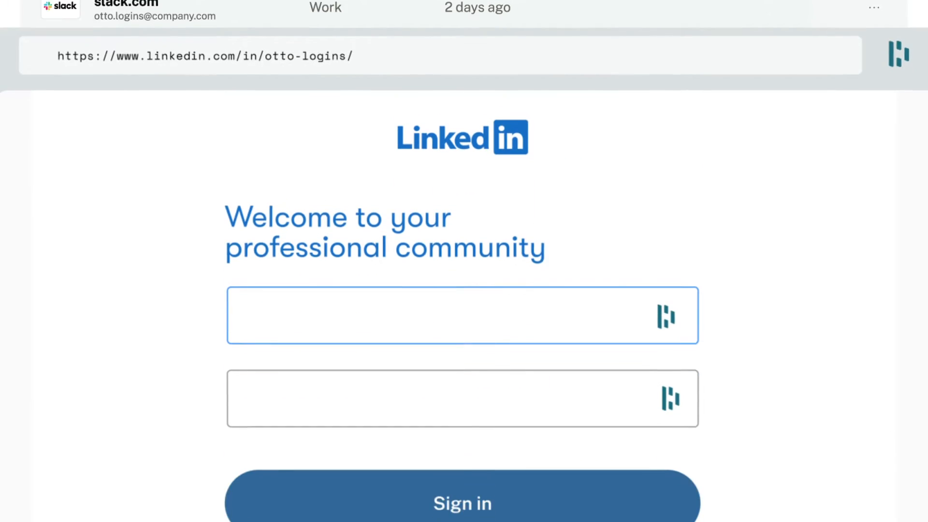
left_click(463, 497)
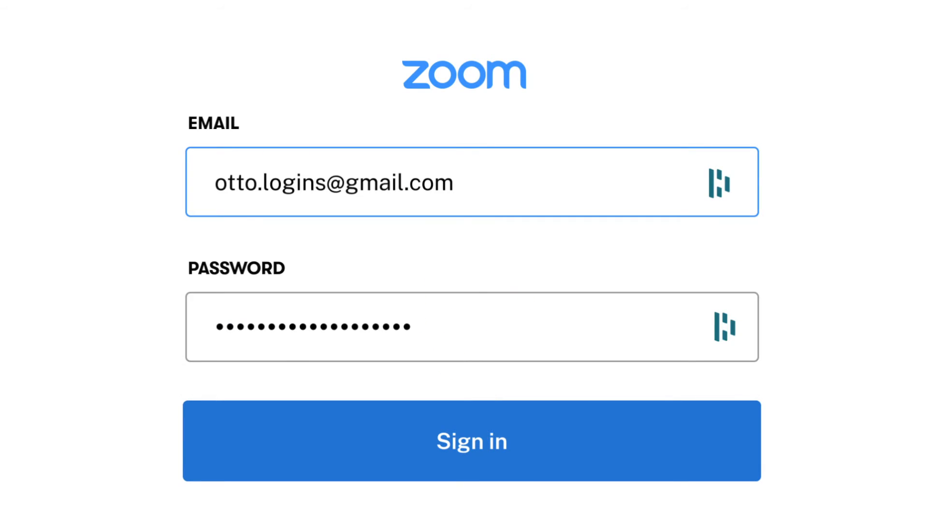
left_click(472, 442)
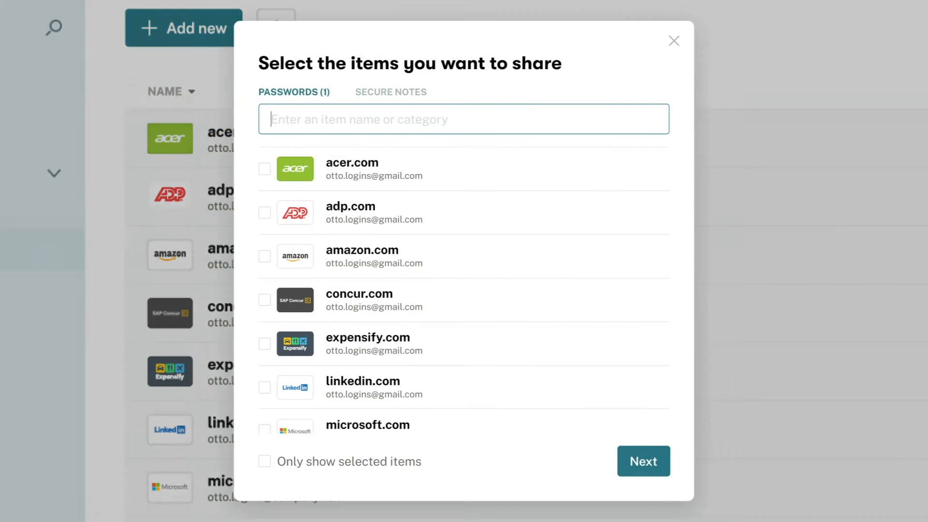
Share a selected password with chosen recipients, granting Full rights
left_click(644, 461)
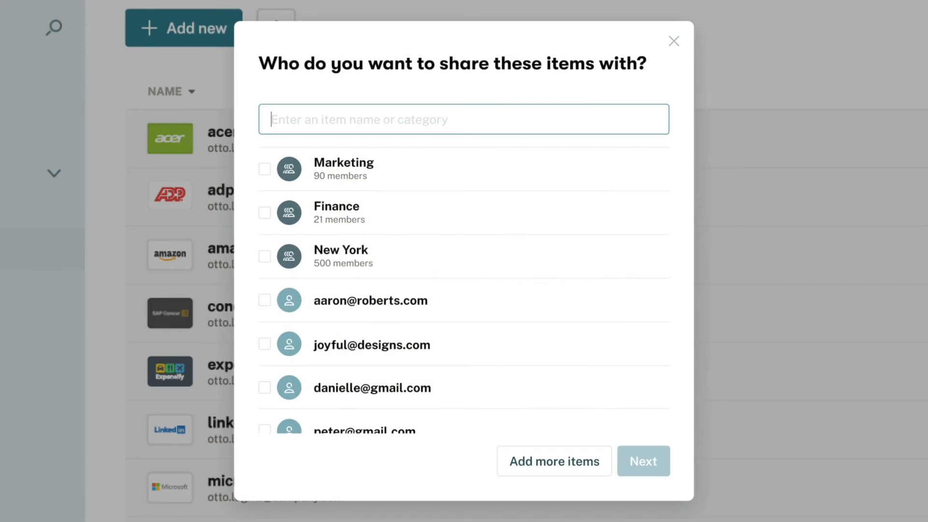
left_click(644, 460)
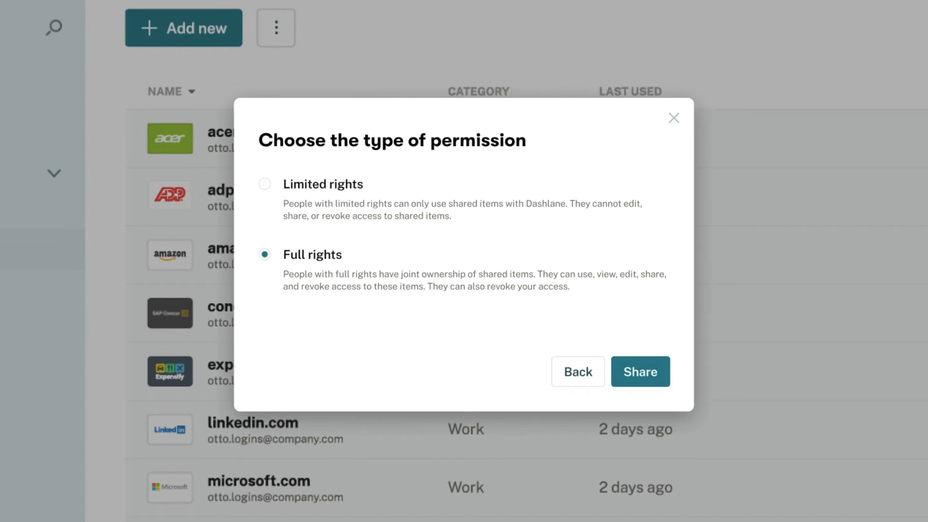
left_click(640, 371)
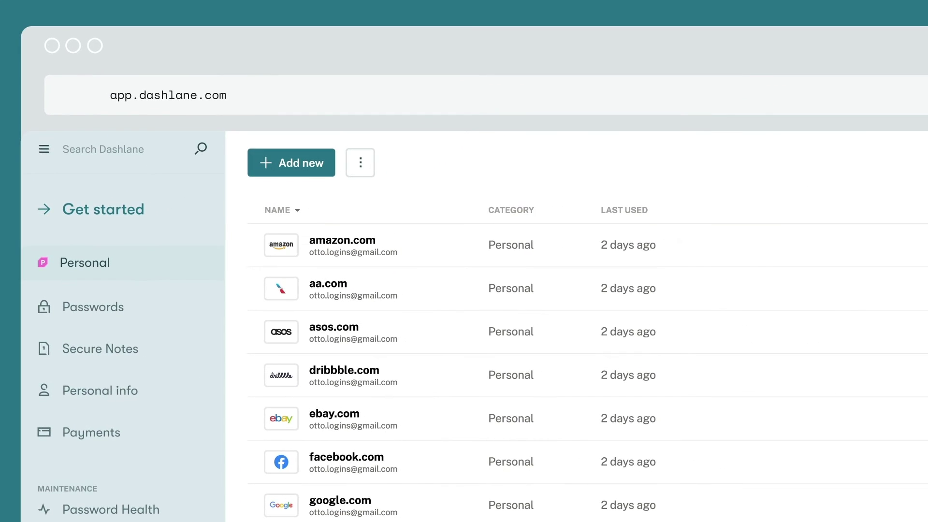
Filter the vault to the Personal space via the sidebar space switcher
left_click(114, 510)
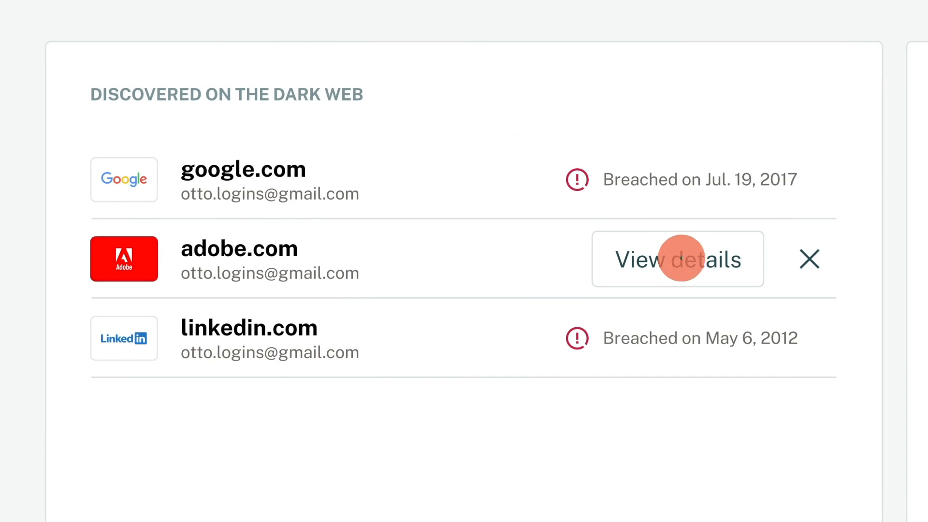
View the adobe.com breach details, then redeem and start the free family plan offer
left_click(678, 259)
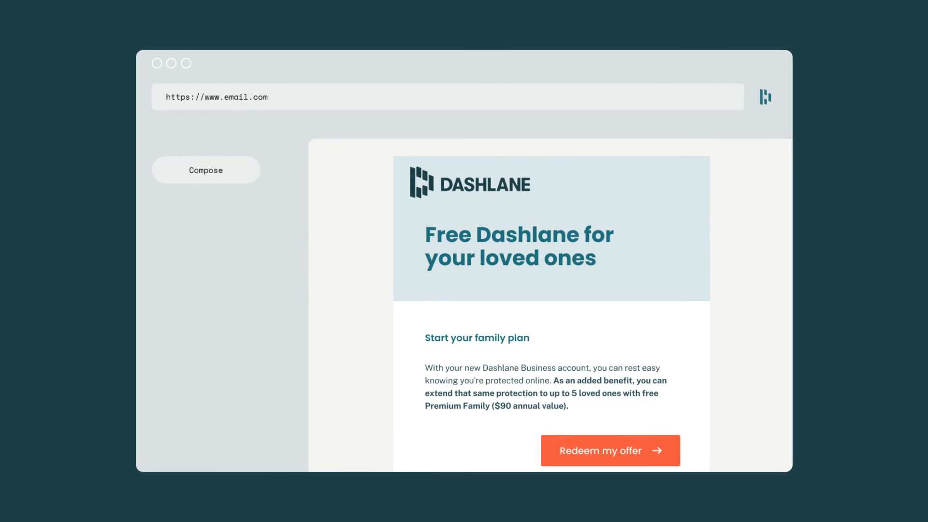
left_click(609, 455)
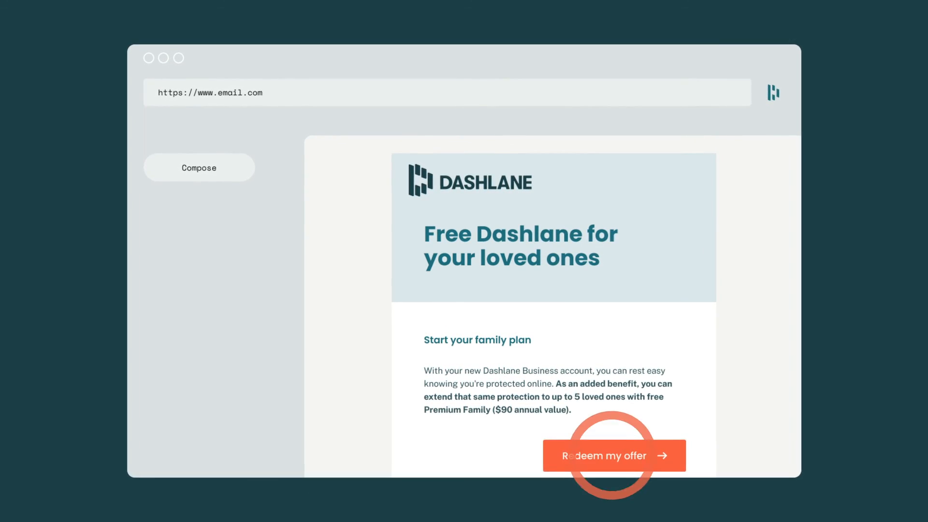
left_click(613, 456)
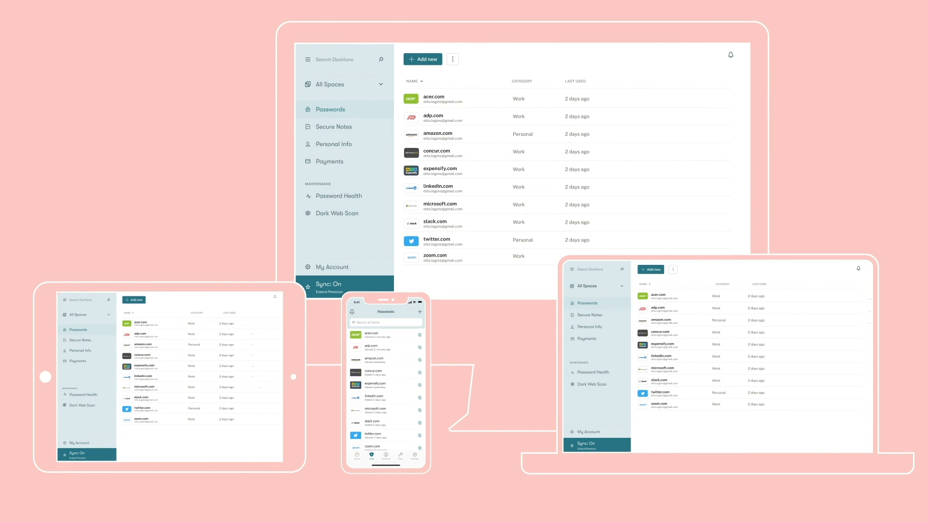